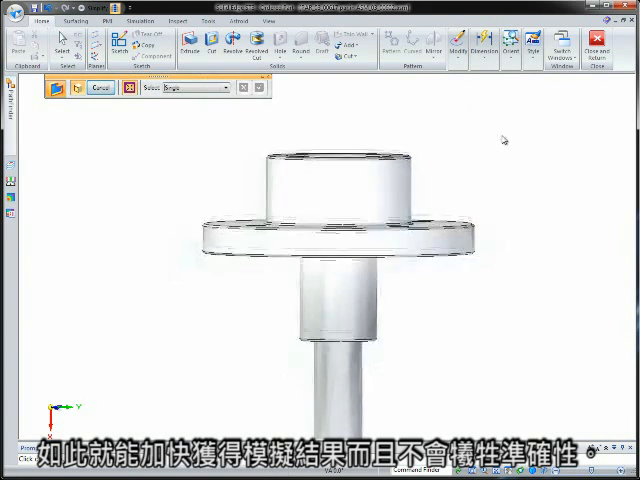
- Expand the Study drop-down on the Simulation tab to reveal the available study types
left_click(498, 96)
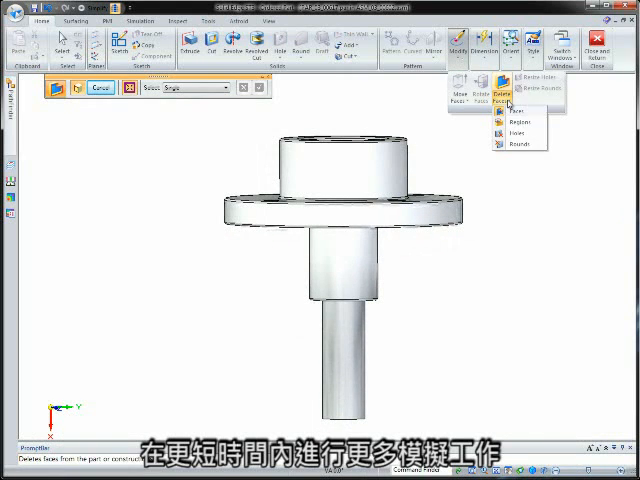
left_click(510, 110)
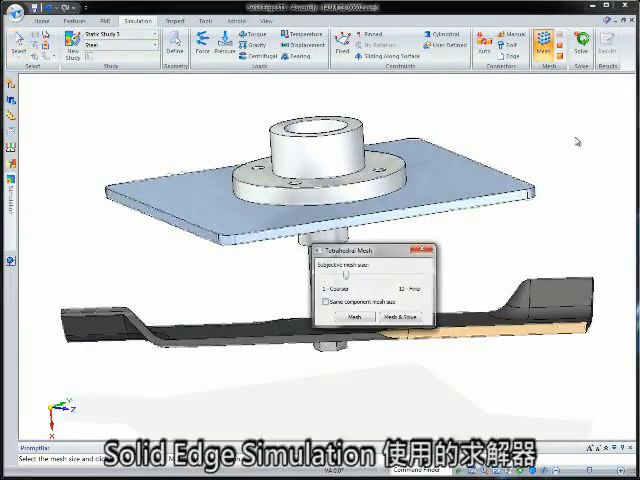
- Run Mesh and Solve so the solver computes results for the spindle-and-blade assembly
left_click(400, 316)
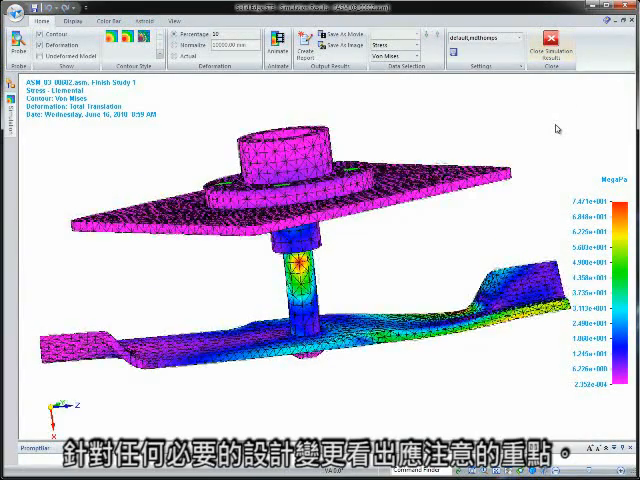
- Switch to the Results view displaying the von Mises stress contour plot
left_click(288, 48)
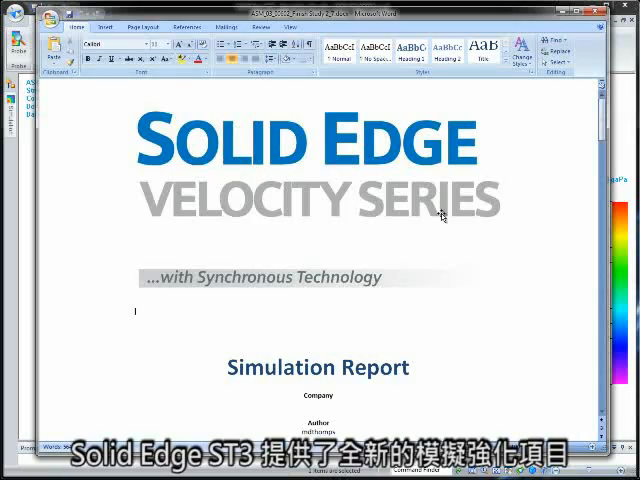
scroll("down", 3)
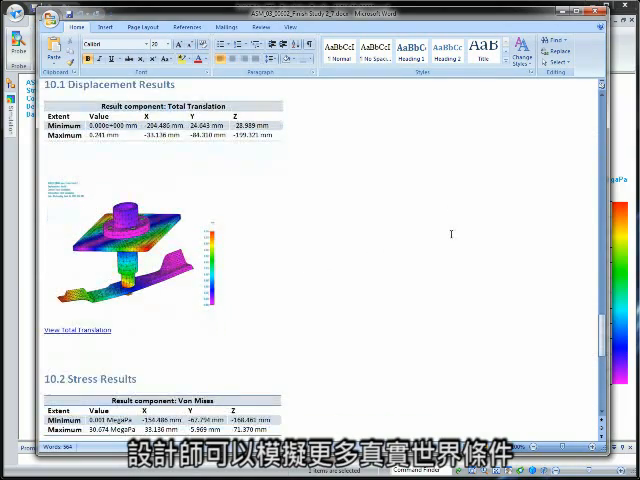
scroll("down", 3)
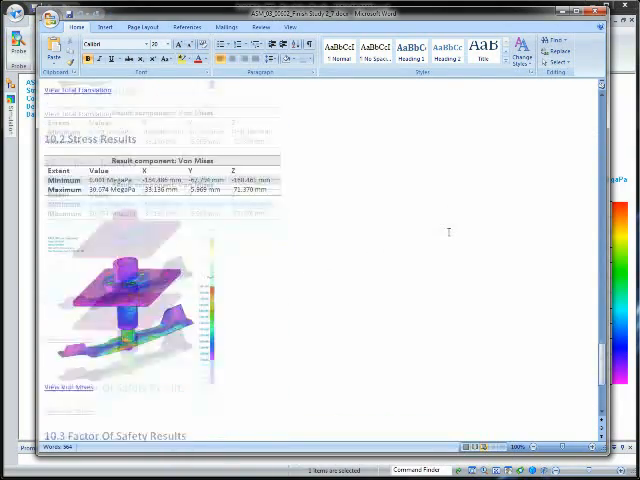